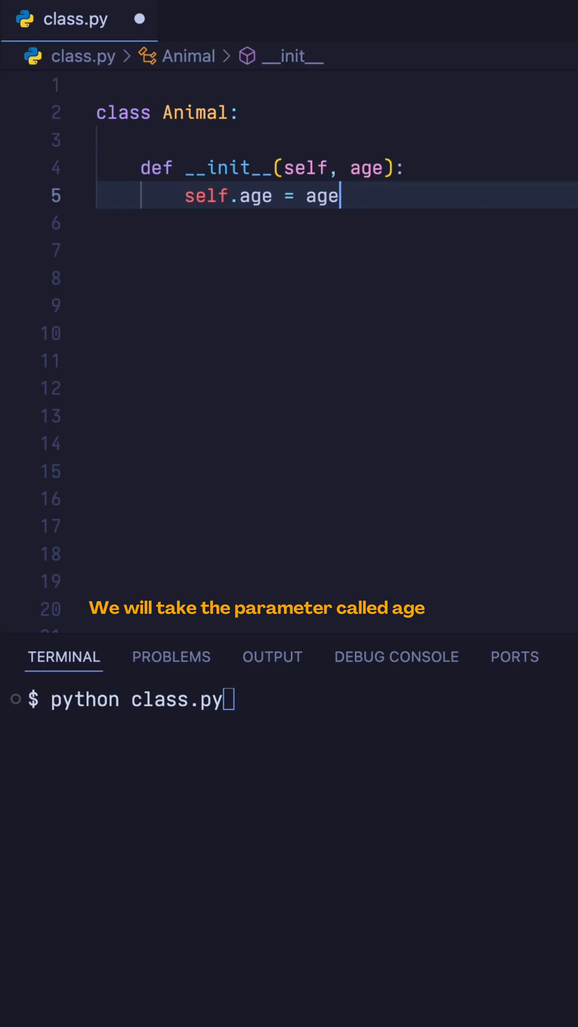
# Step: Add the line animal = Animal(5) below the Animal class and start a new line
pyautogui.write('animal = Animal(5)')
pyautogui.click(332, 334)
pyautogui.write('animal.age = 10')
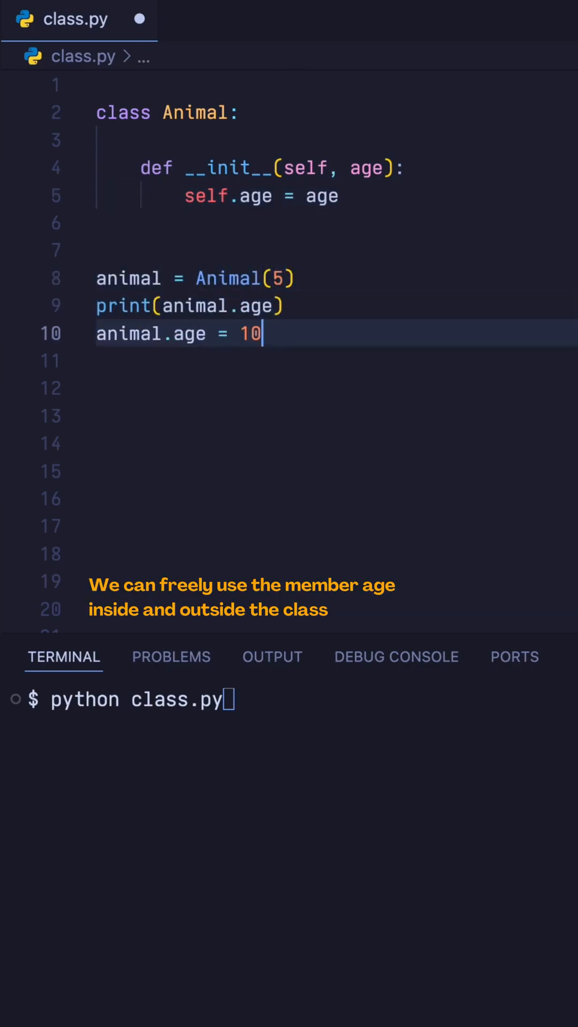
pyautogui.press('Return')
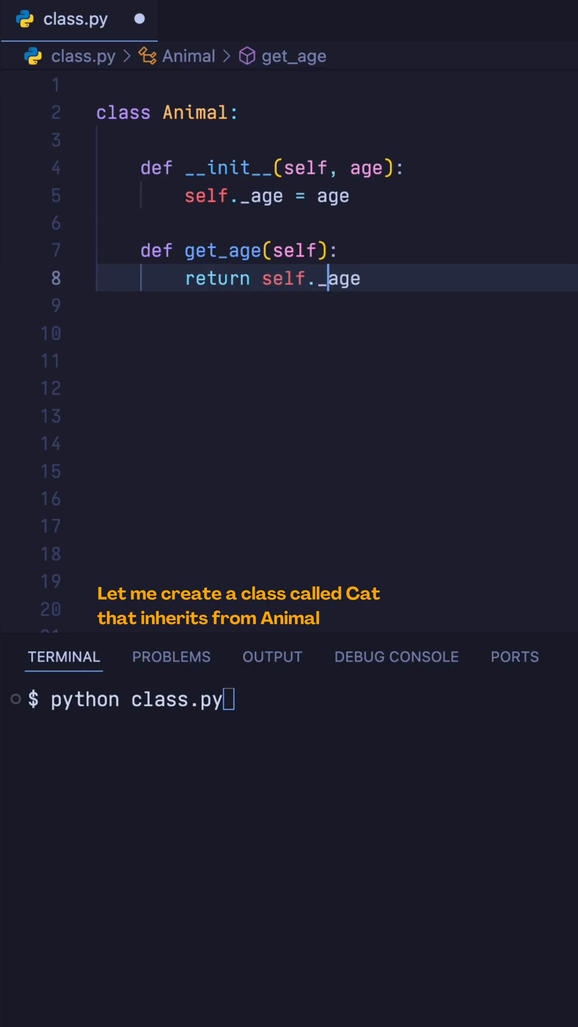
# Step: Declare the subclass class Cat(Animal): below the Animal class
pyautogui.write('class Cat(Animal):')
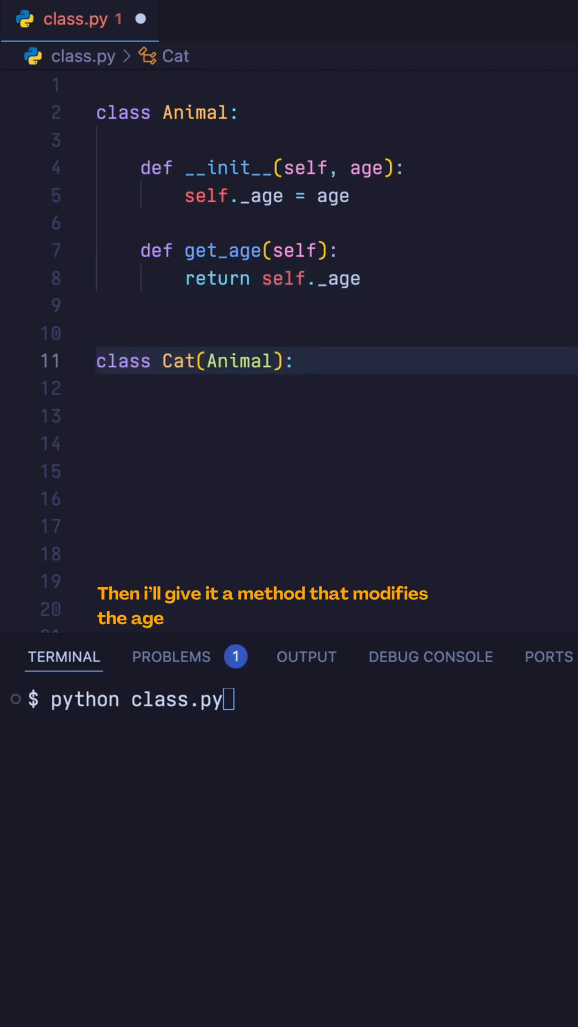